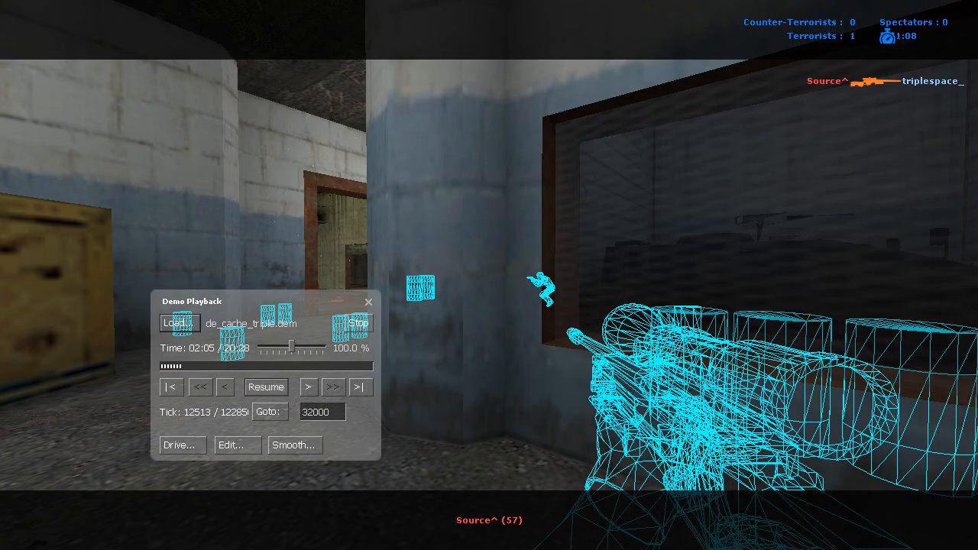
# Advance the de_cache_triple demo to about 4:49, near tick 28981, leaving playback paused
pyautogui.click(266, 387)
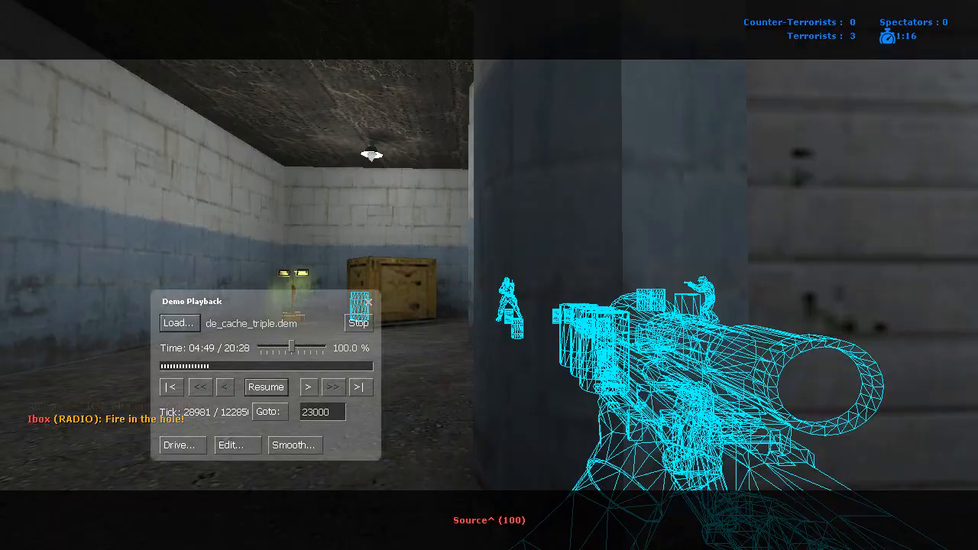
# Jump the demo back to tick 23000, then forward to tick 83000 near 13:58 at sped-up playback
pyautogui.click(266, 386)
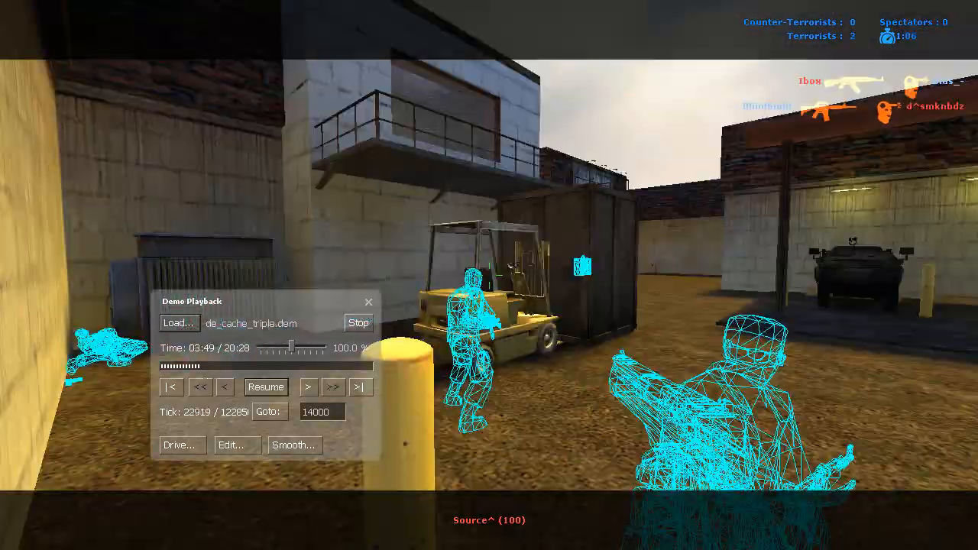
pyautogui.click(266, 387)
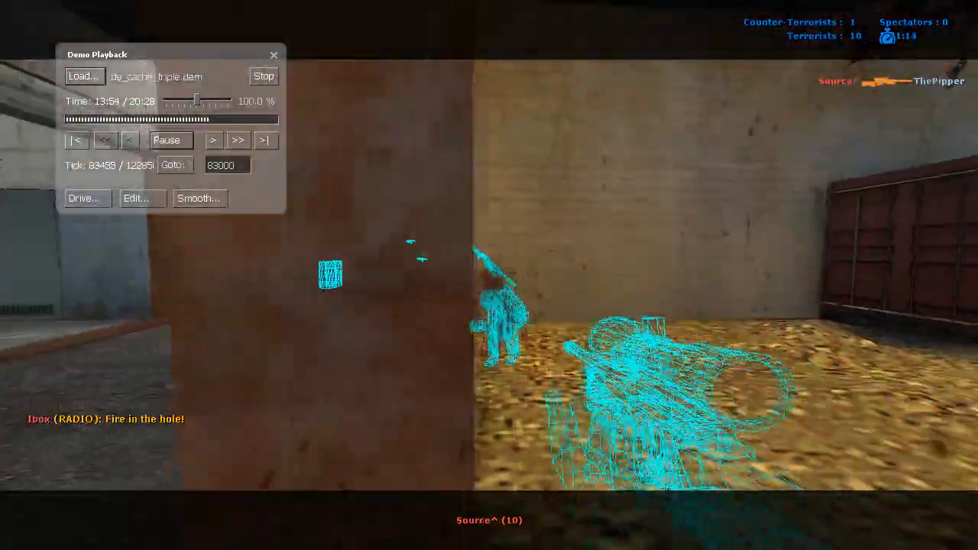
pyautogui.click(239, 141)
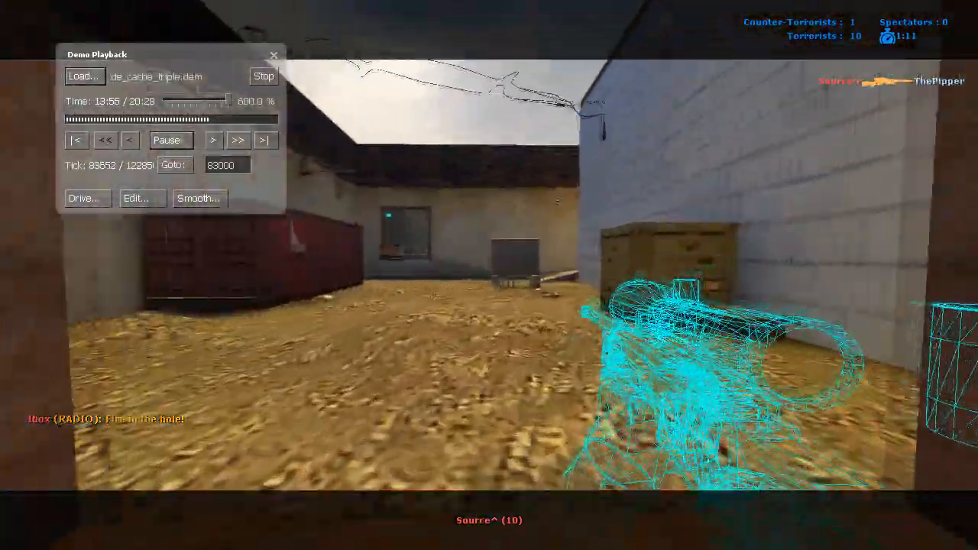